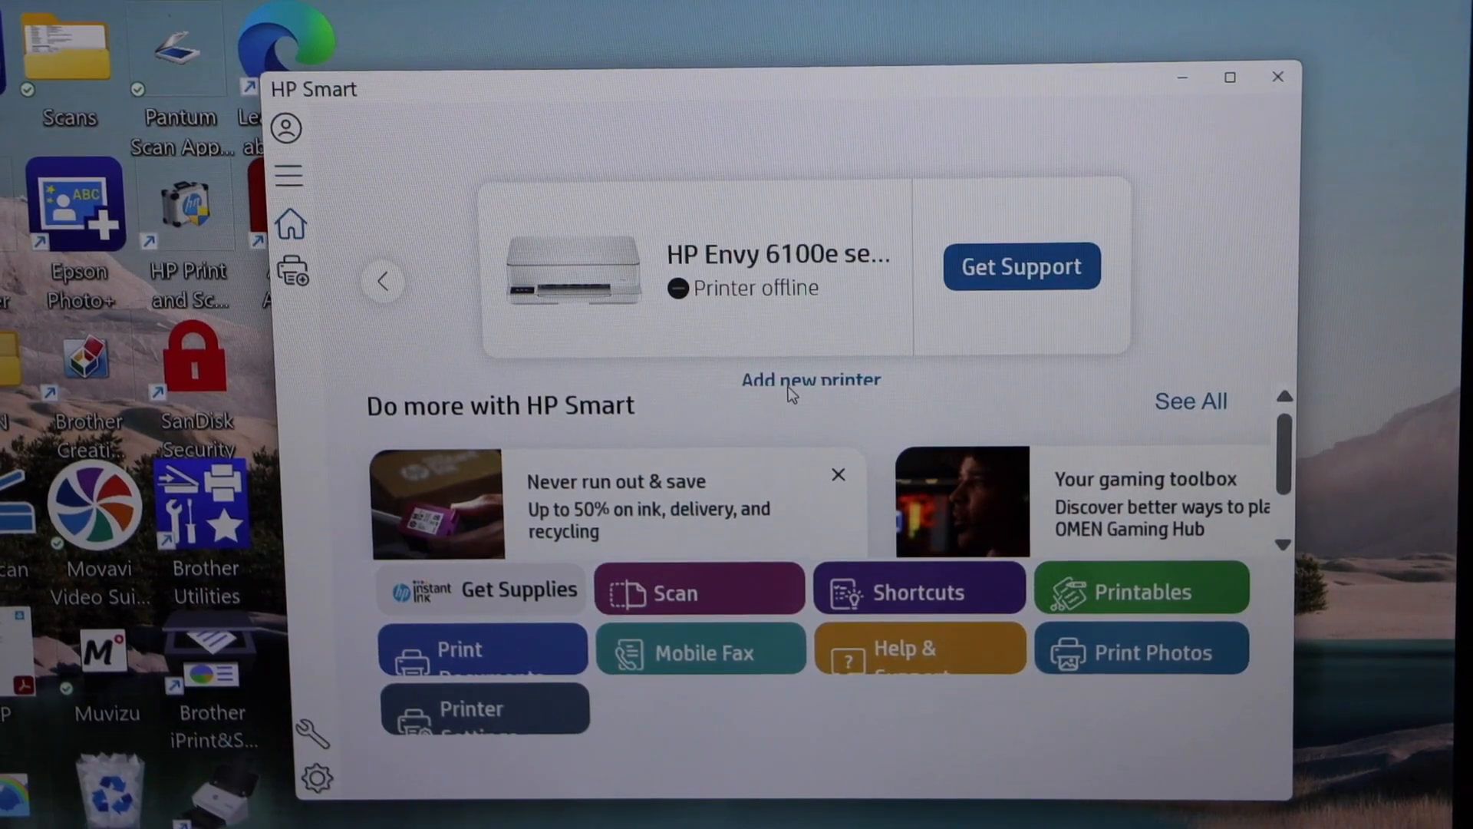
mouse_move(777, 388)
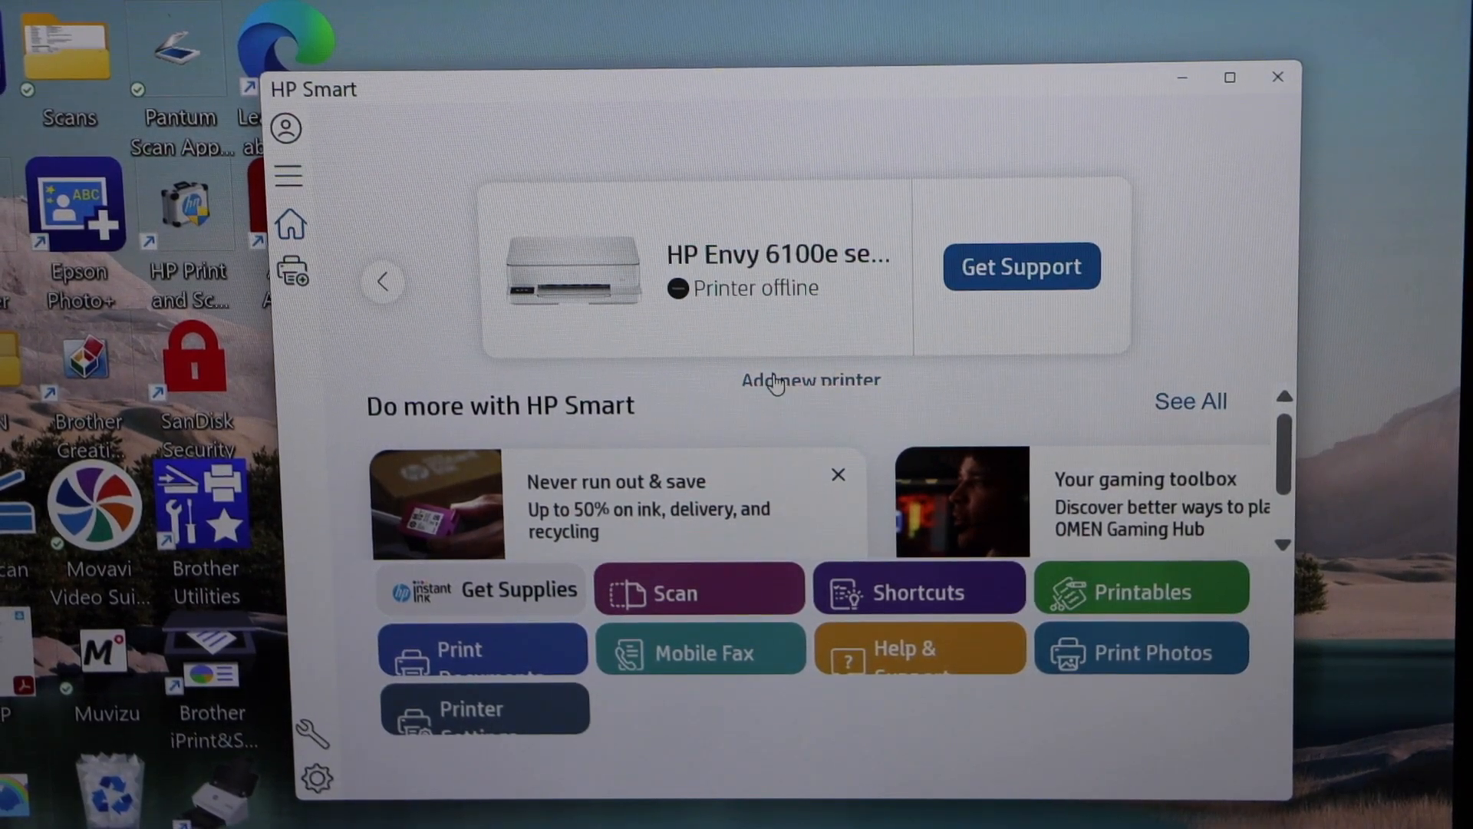
- Search for new printers until the HP Smart Tank 5100 appears as available for setup
click(811, 380)
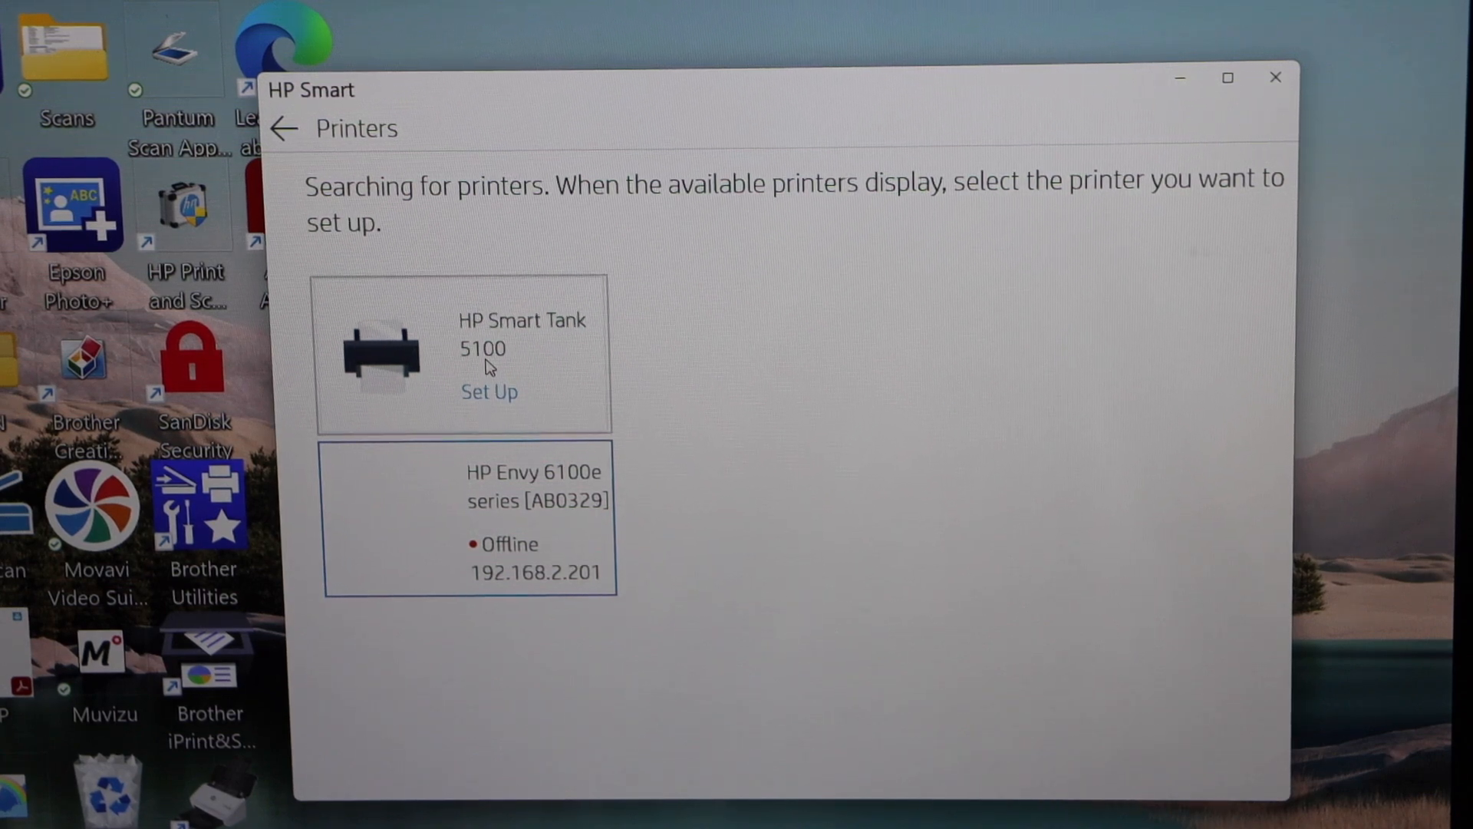
- Start setup for the HP Smart Tank 5100 and pass the welcome screen to reach Wi-Fi selection
click(489, 392)
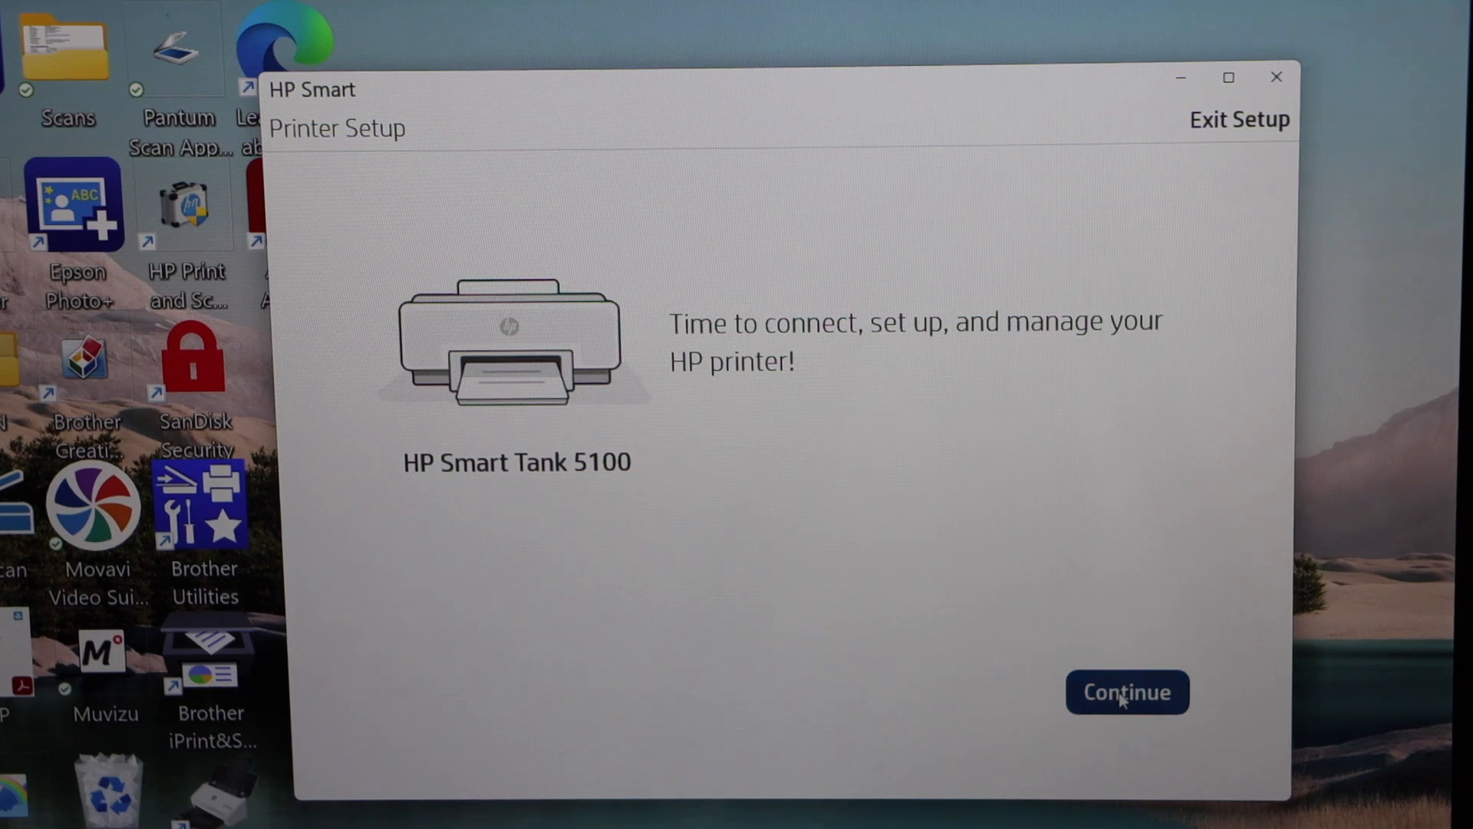
click(1126, 692)
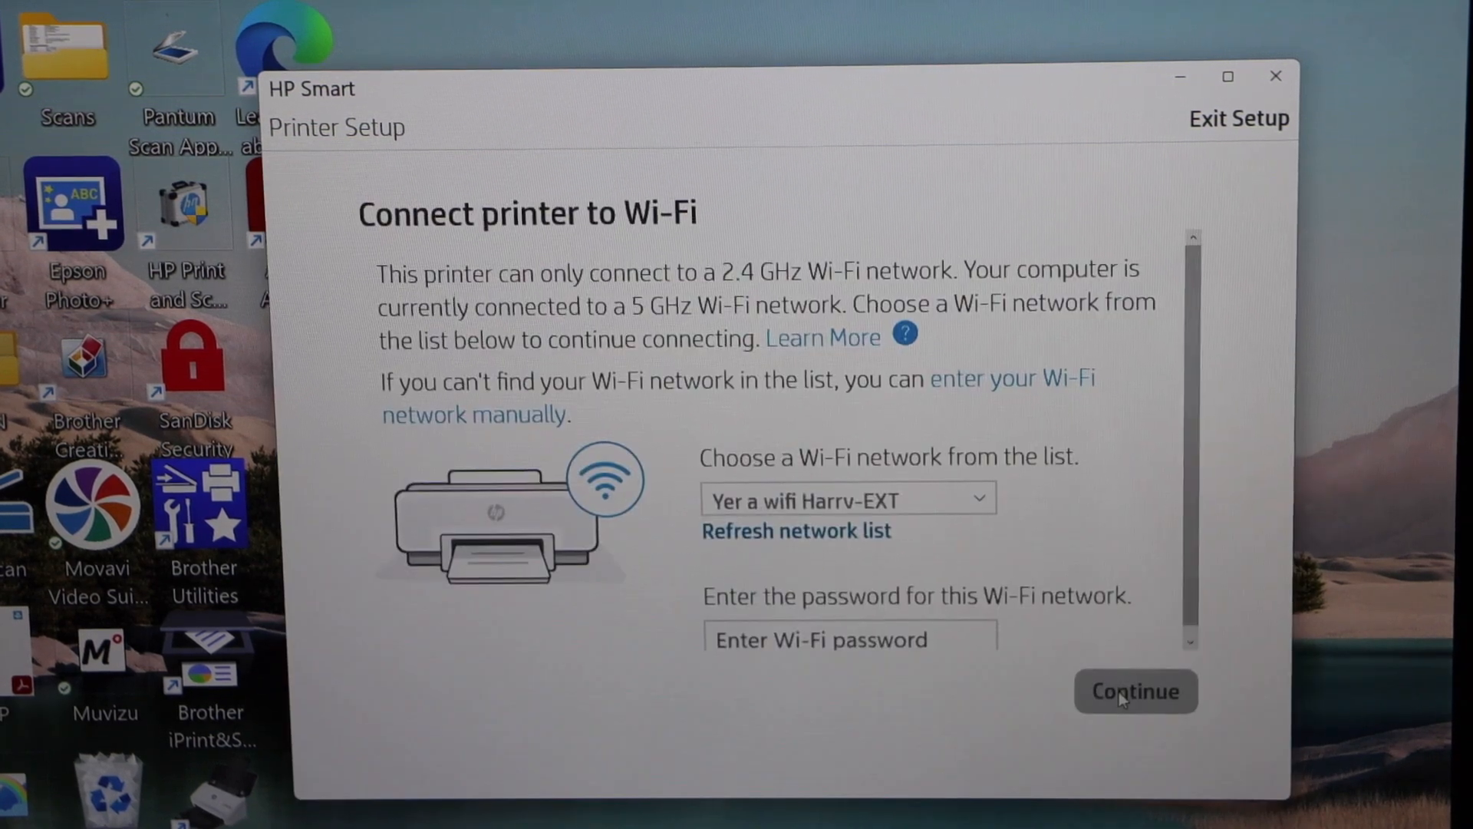
mouse_move(1003, 517)
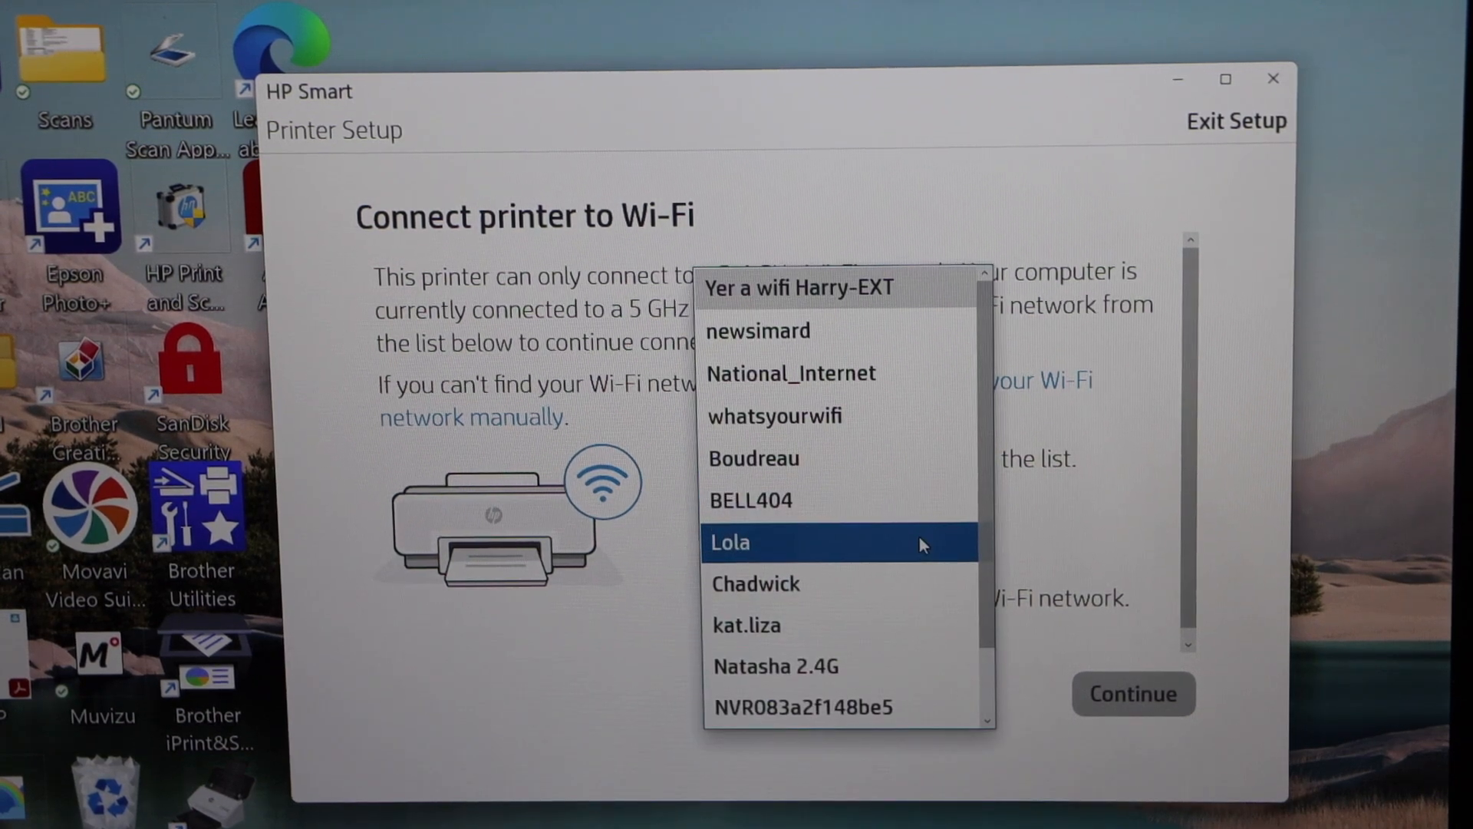
- Join the HP Smart Tank 5100 to the MARCH2.4G network with its Wi-Fi password
scroll(down, 3)
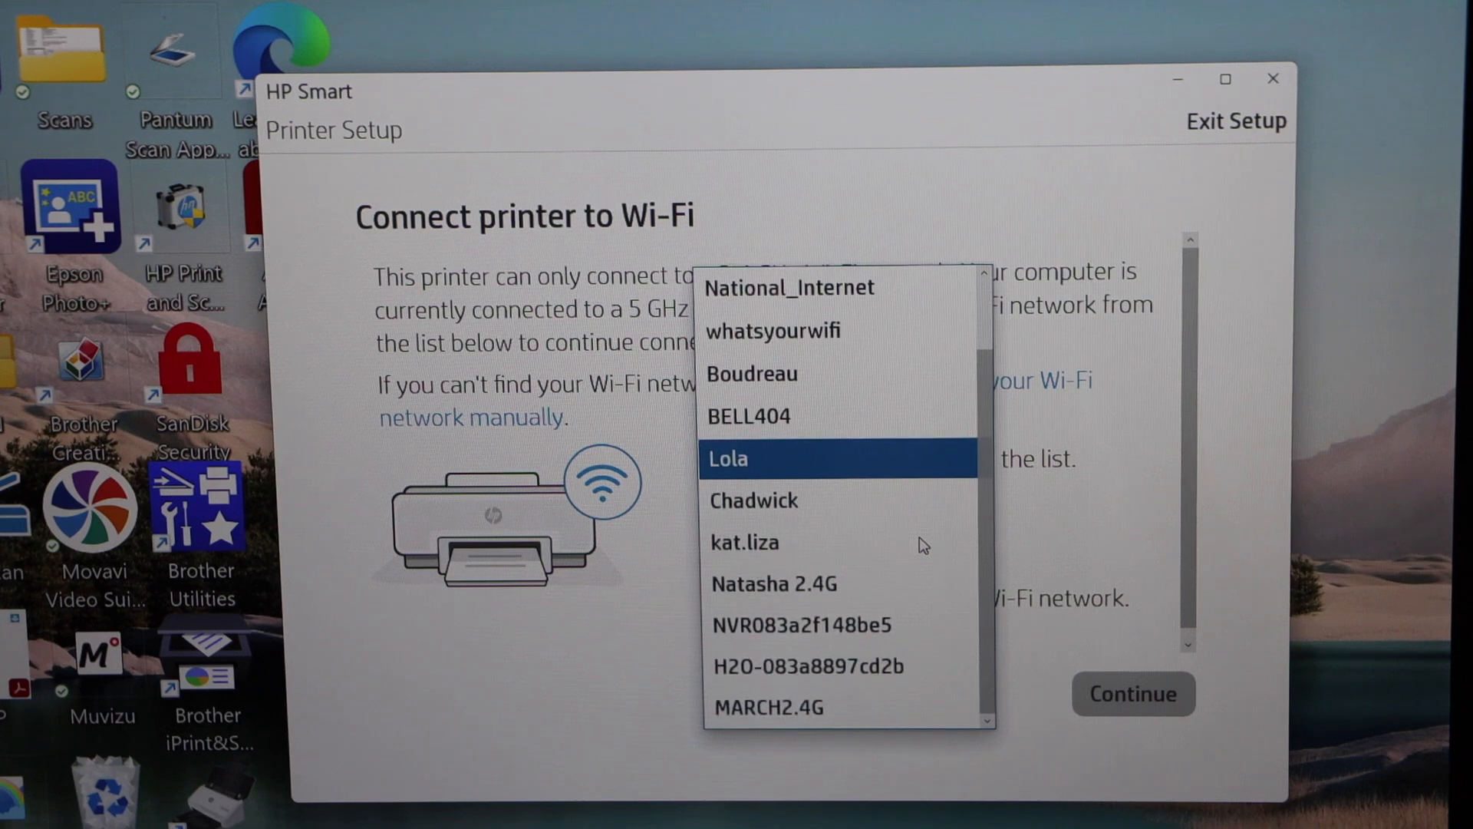
click(769, 708)
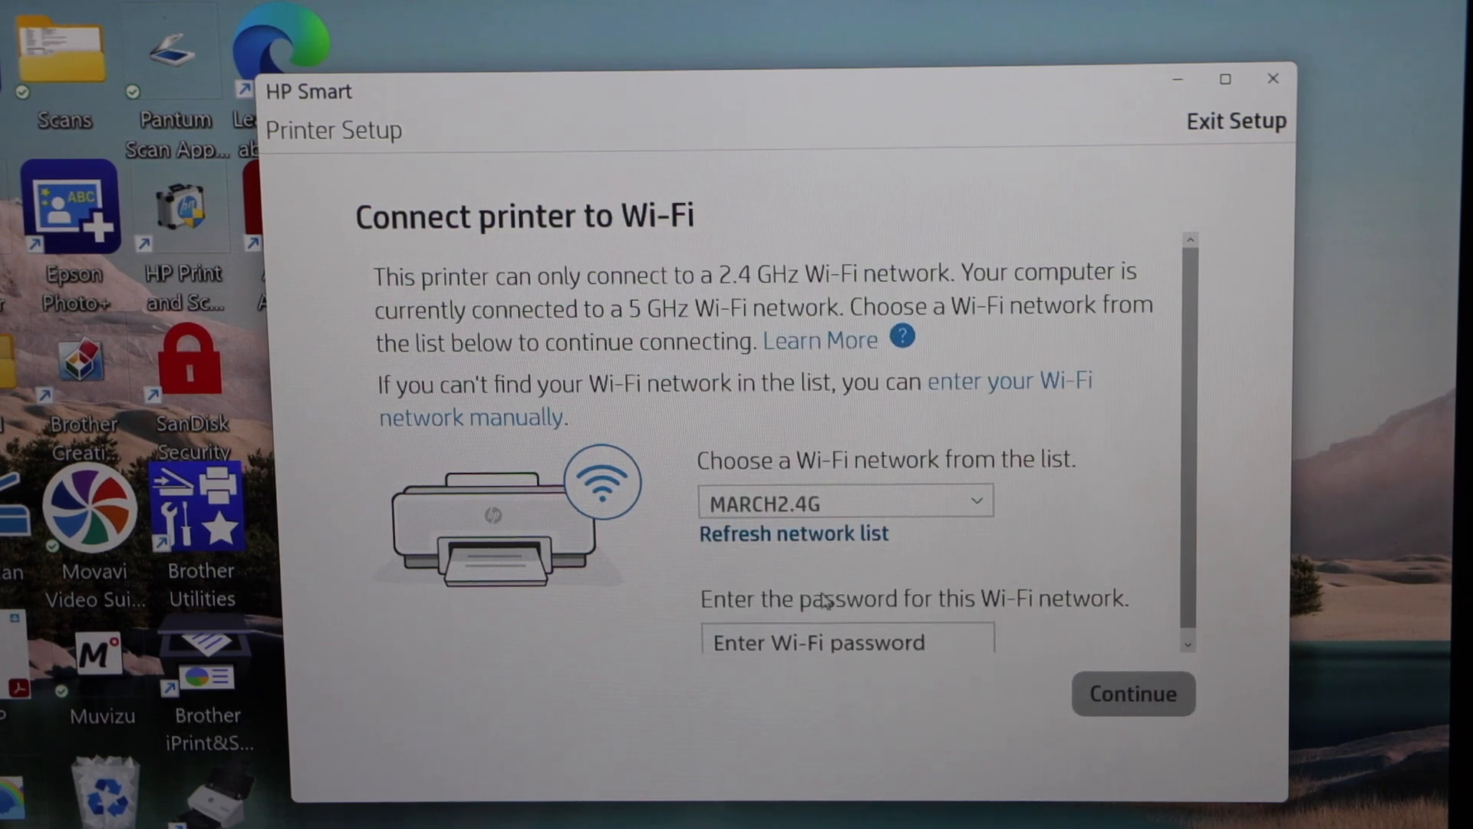
click(845, 630)
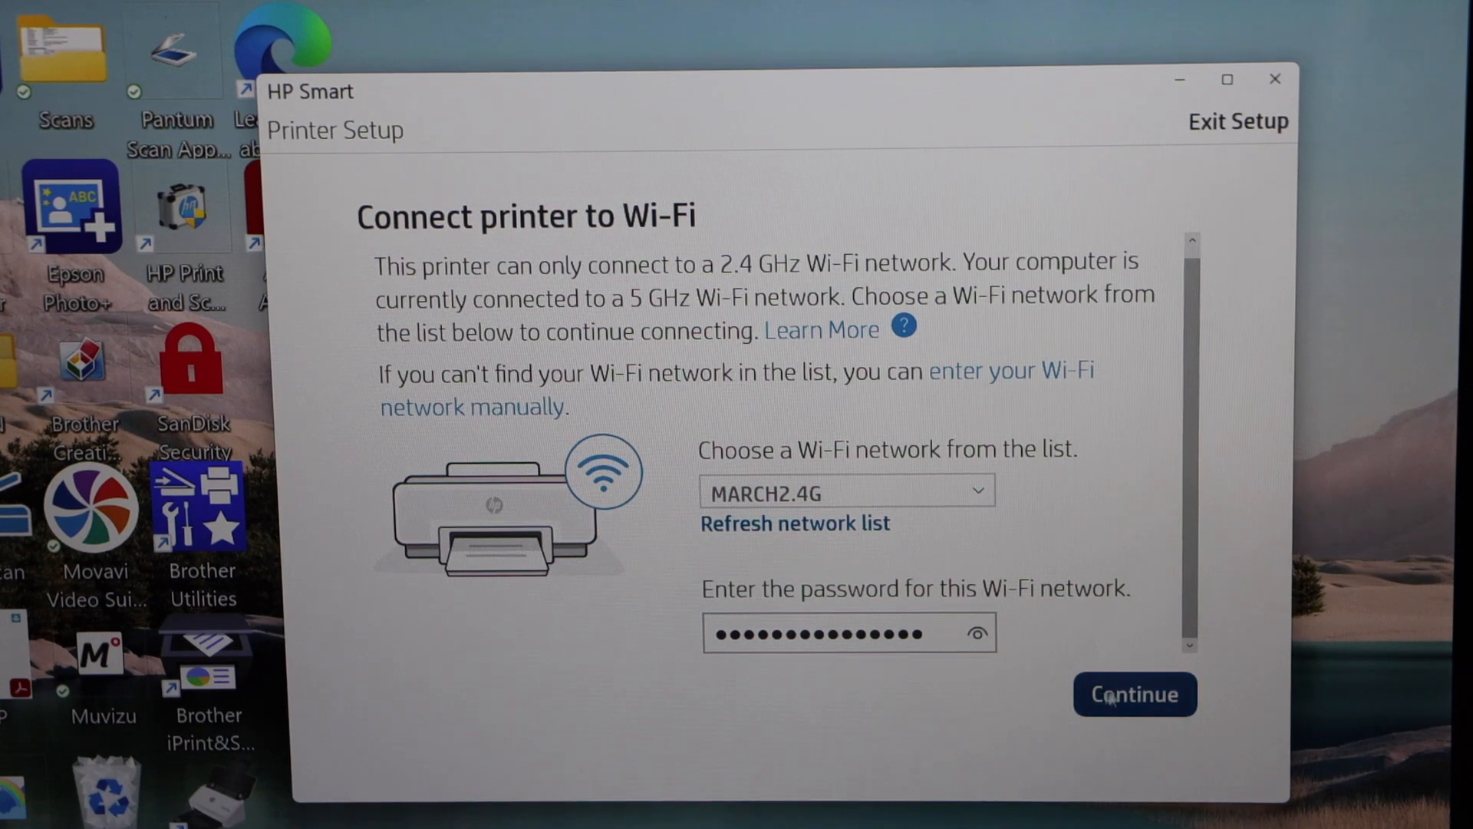
click(1133, 694)
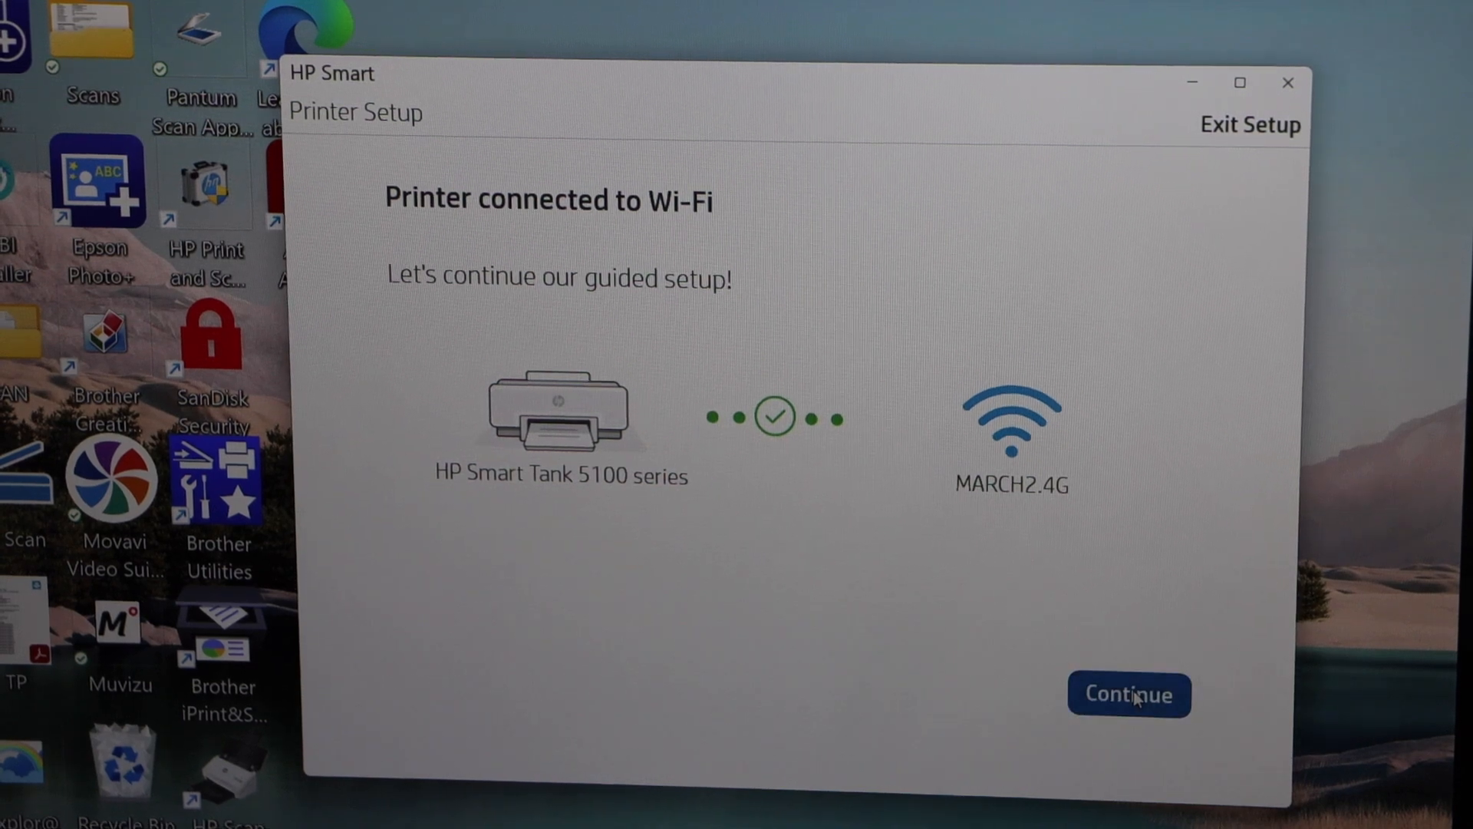
- Confirm the Wi-Fi connection and the installed print driver to reach the home screen
click(1129, 695)
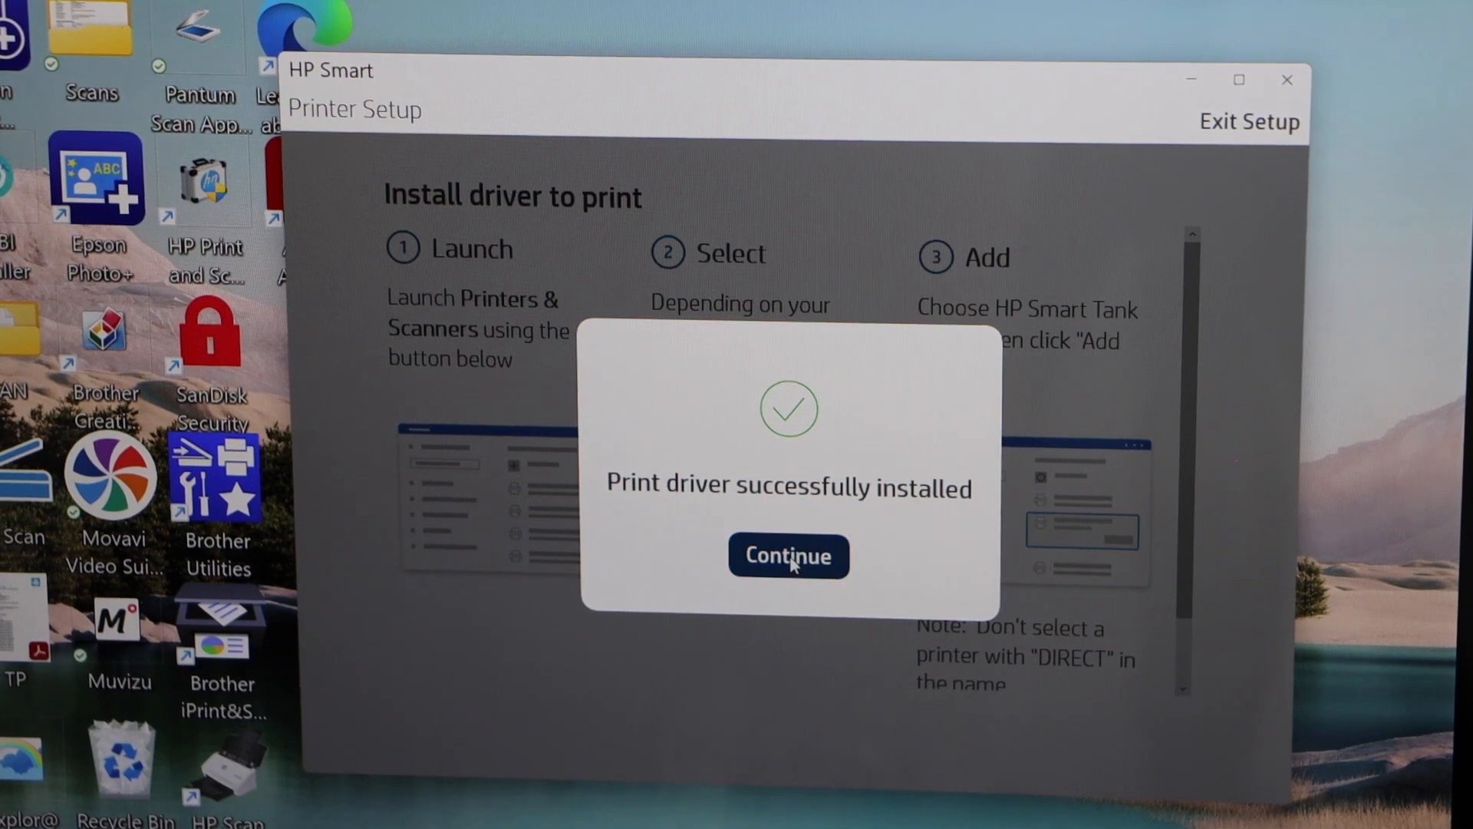
click(787, 556)
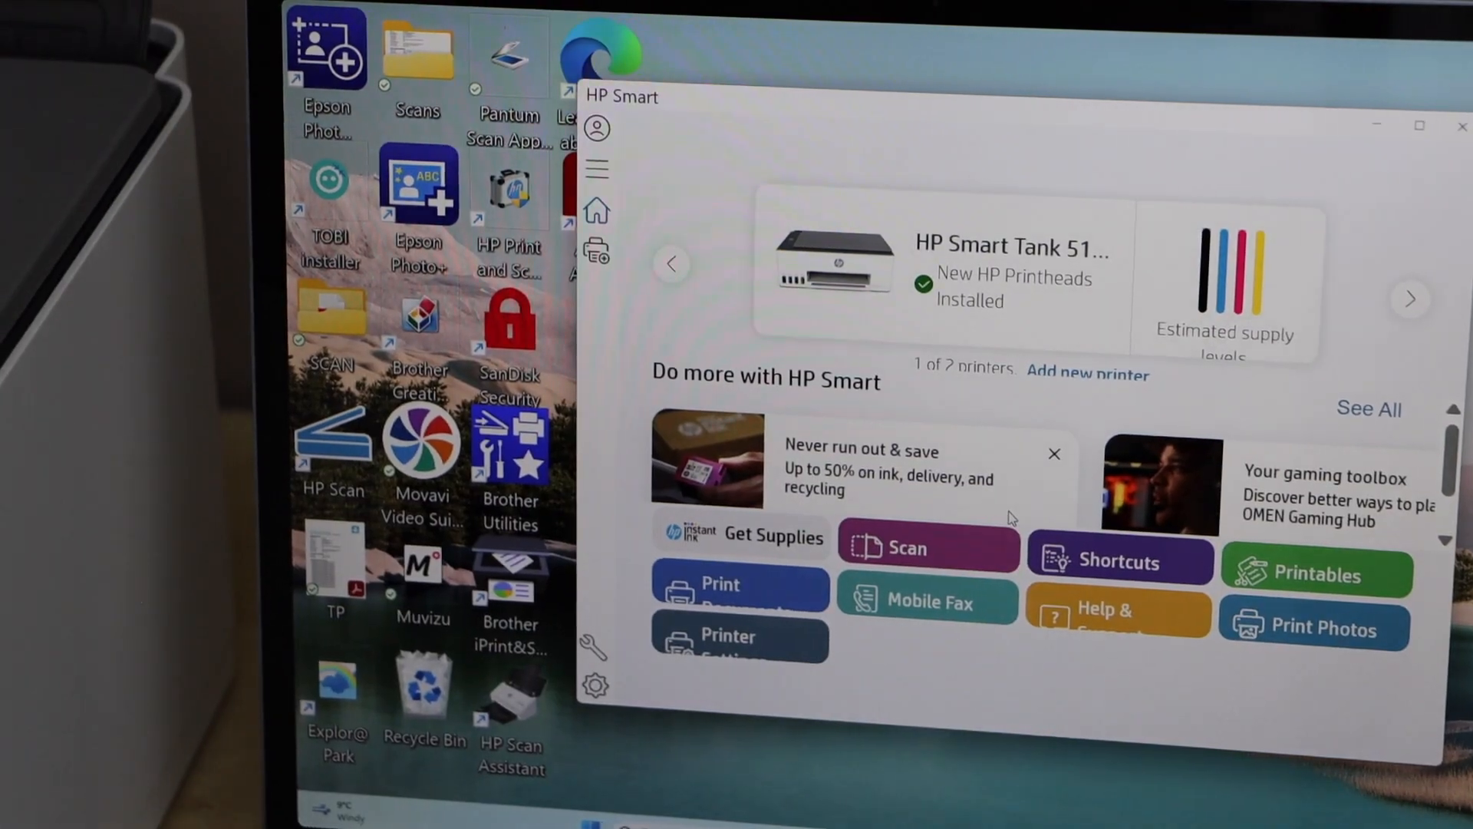
- Scan the colour test page with Output set to Color and view the preview
click(929, 547)
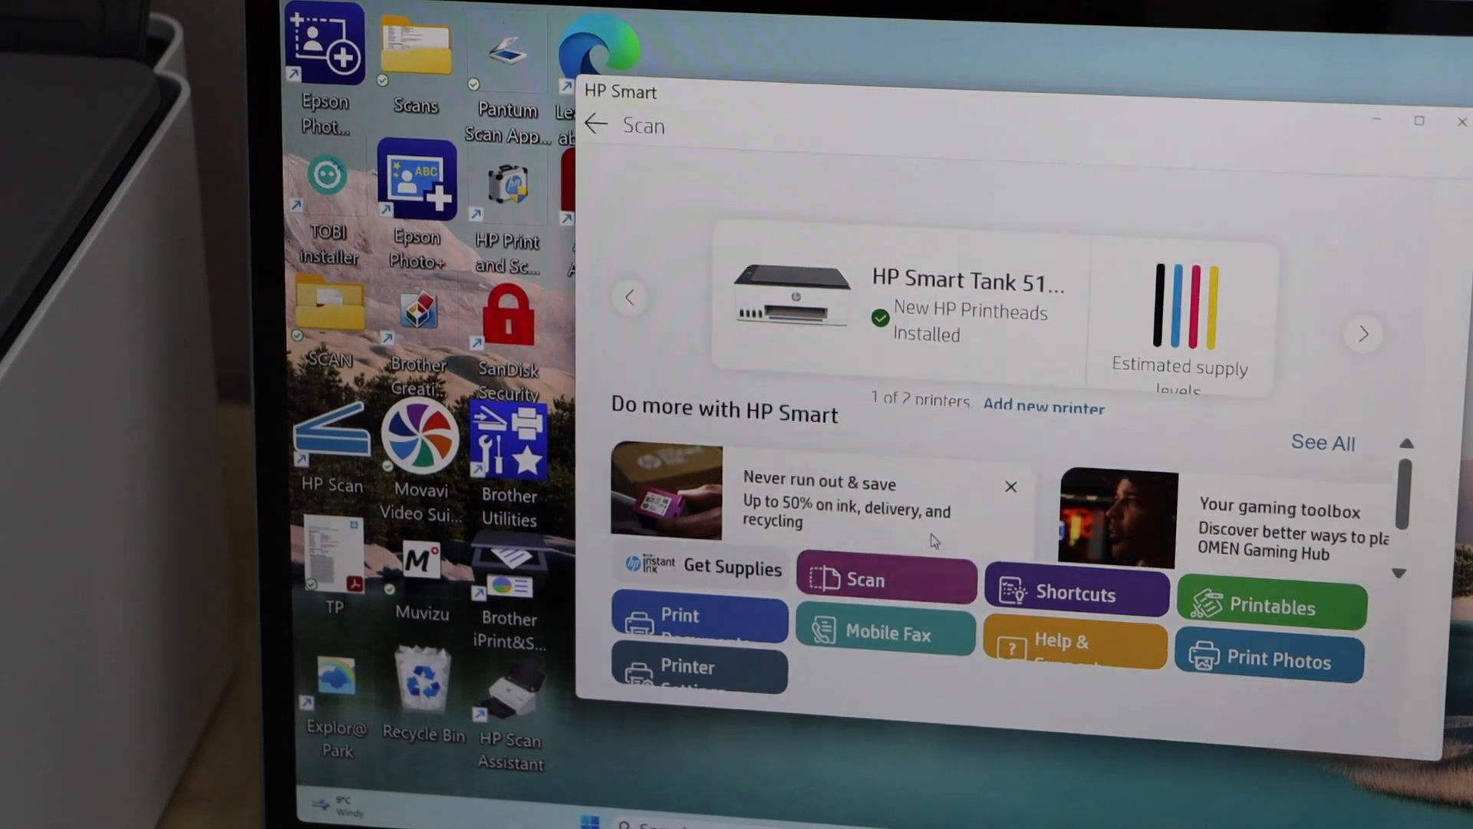
click(883, 580)
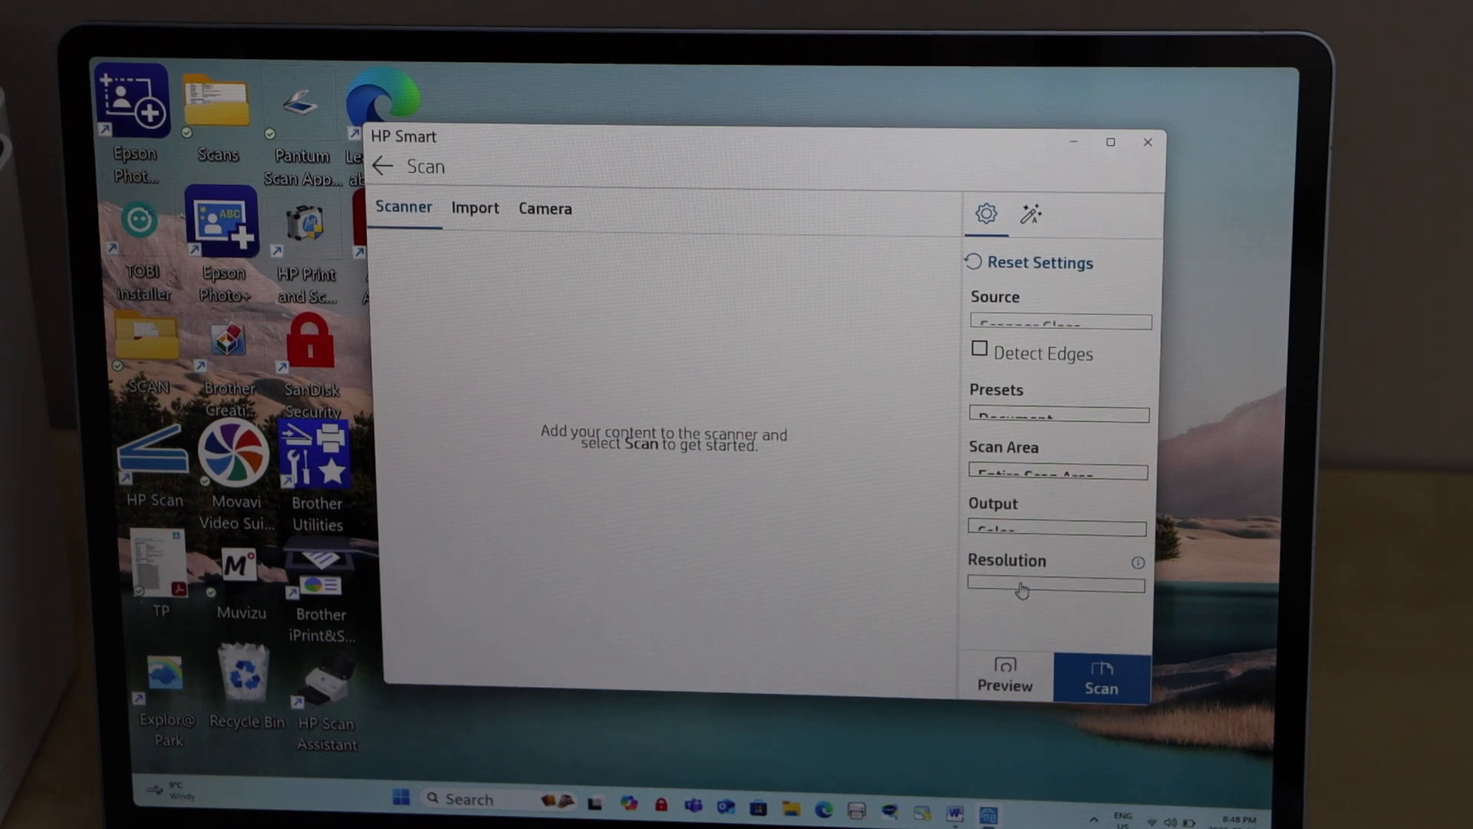
click(1054, 527)
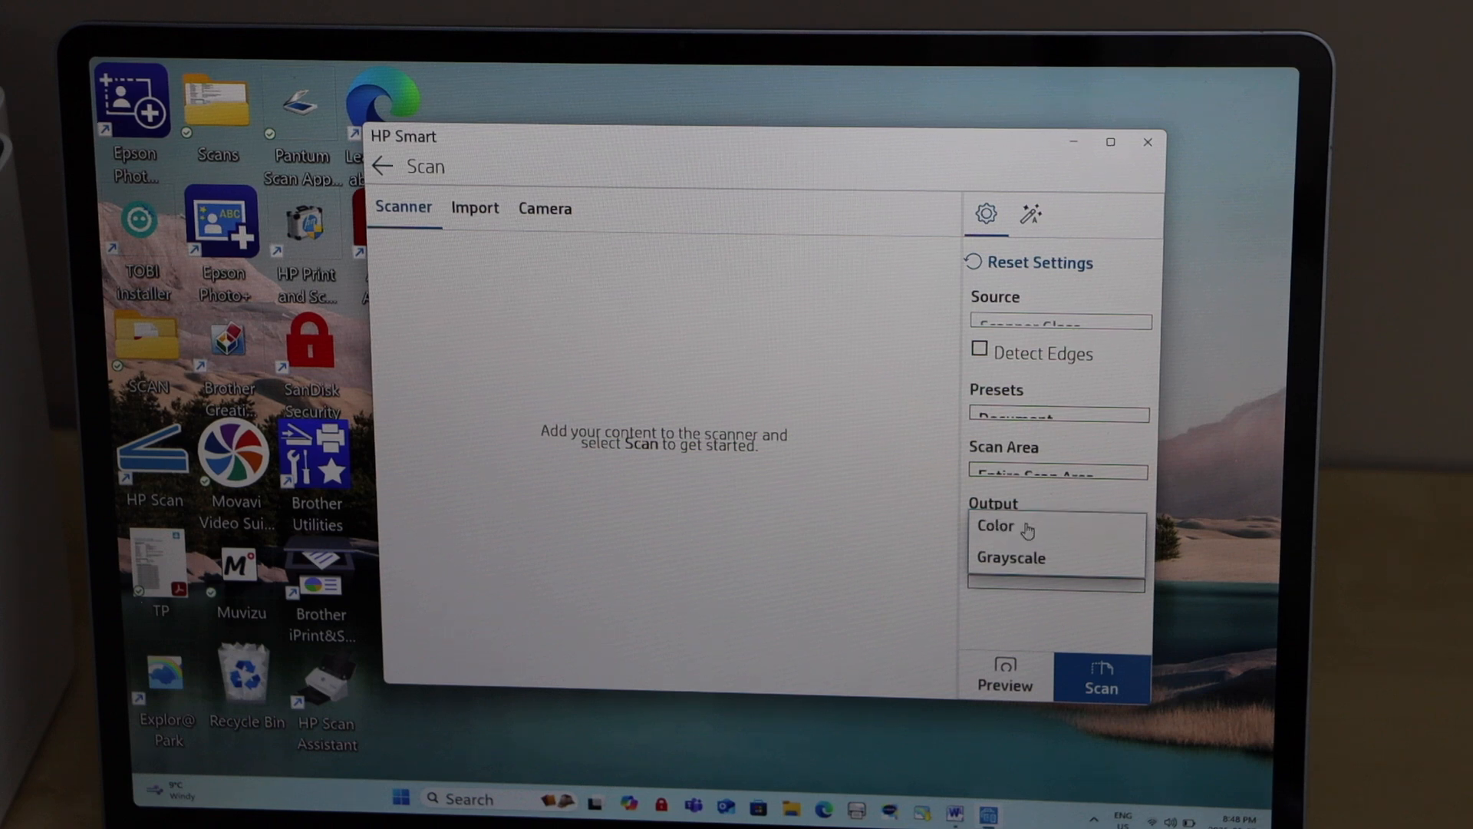
click(996, 524)
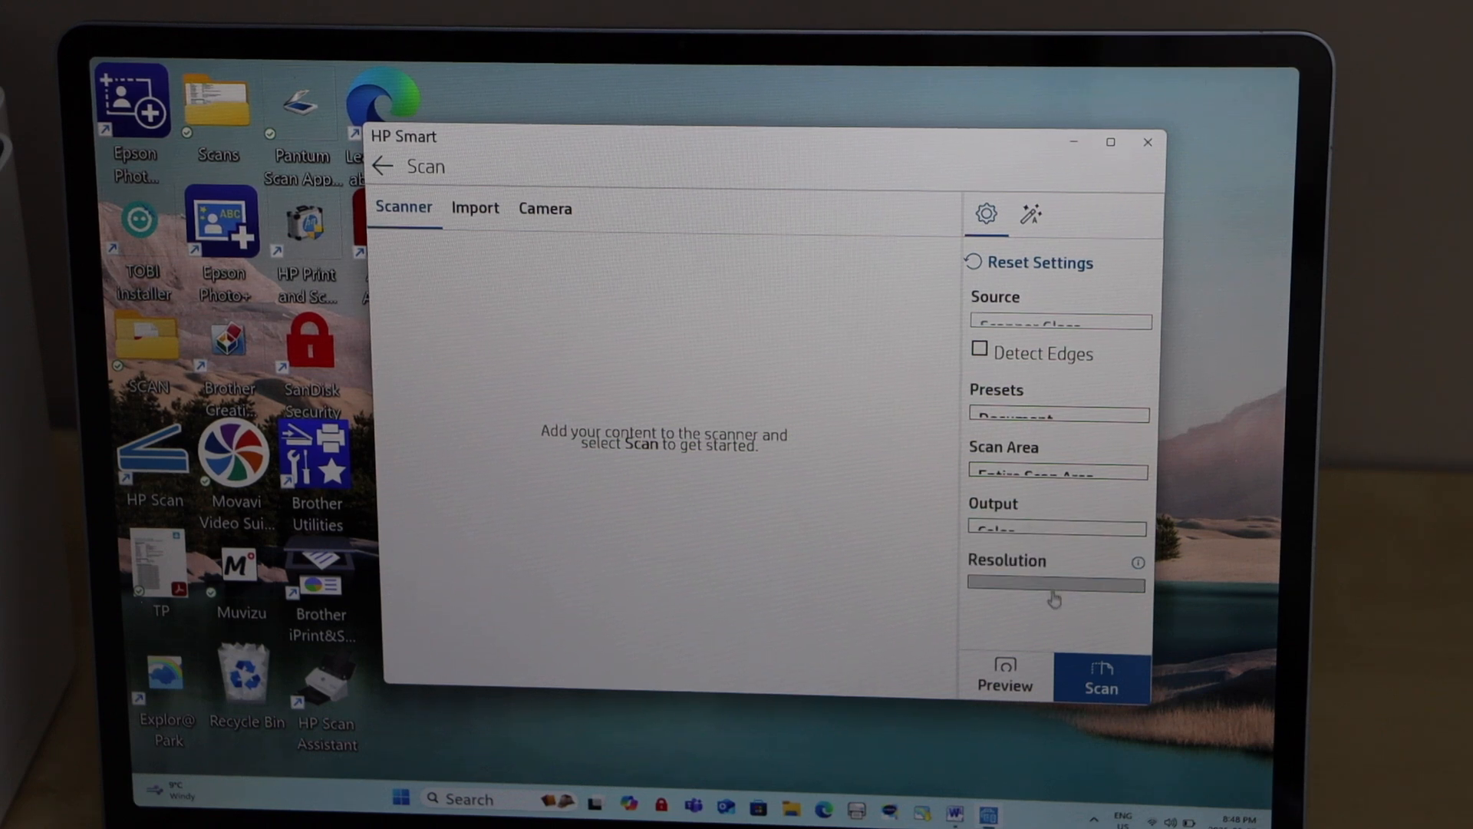
click(1101, 677)
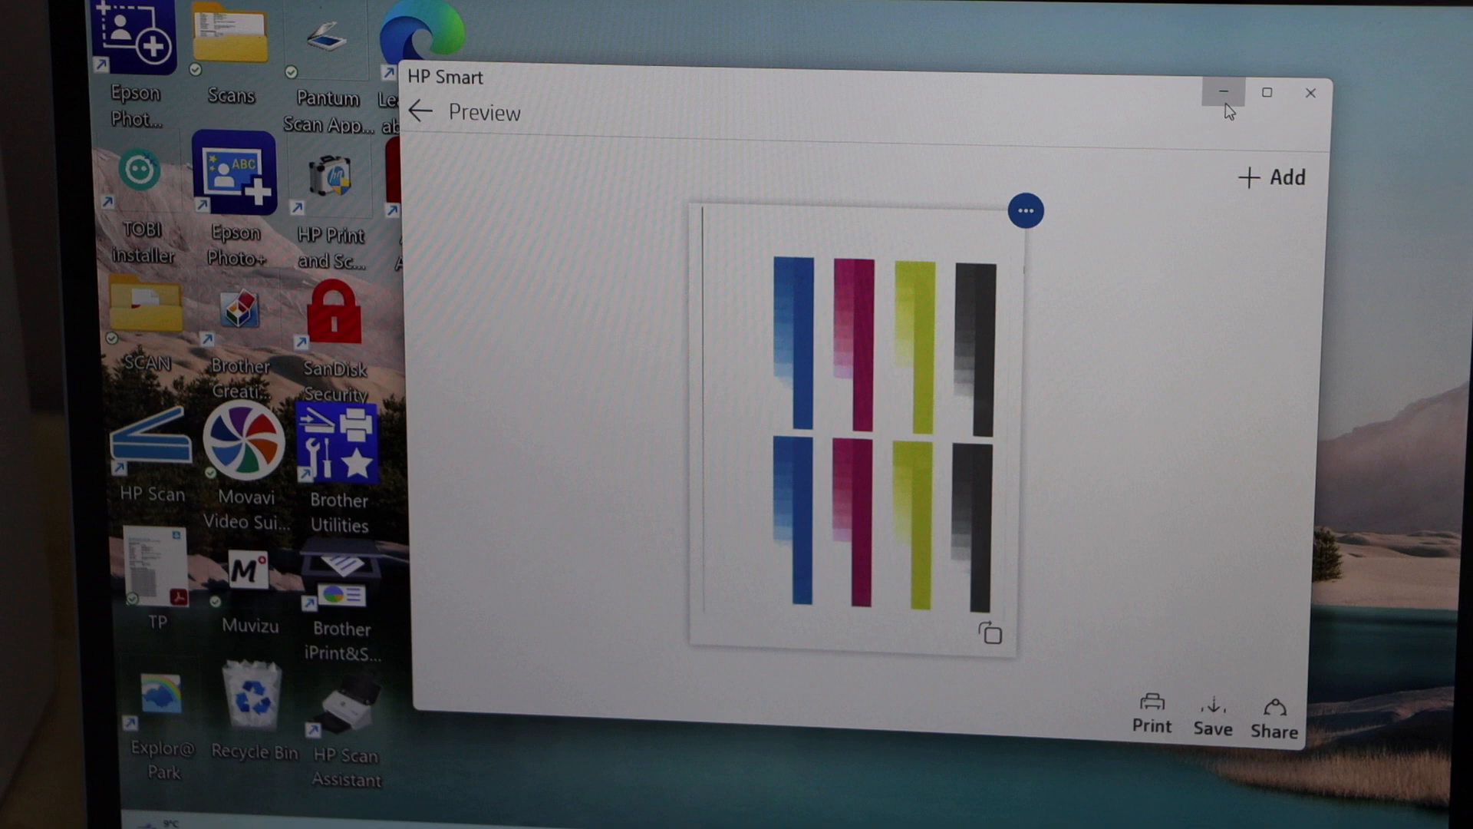
- Add and scan a second page into the preview, then bring up the save options
click(420, 111)
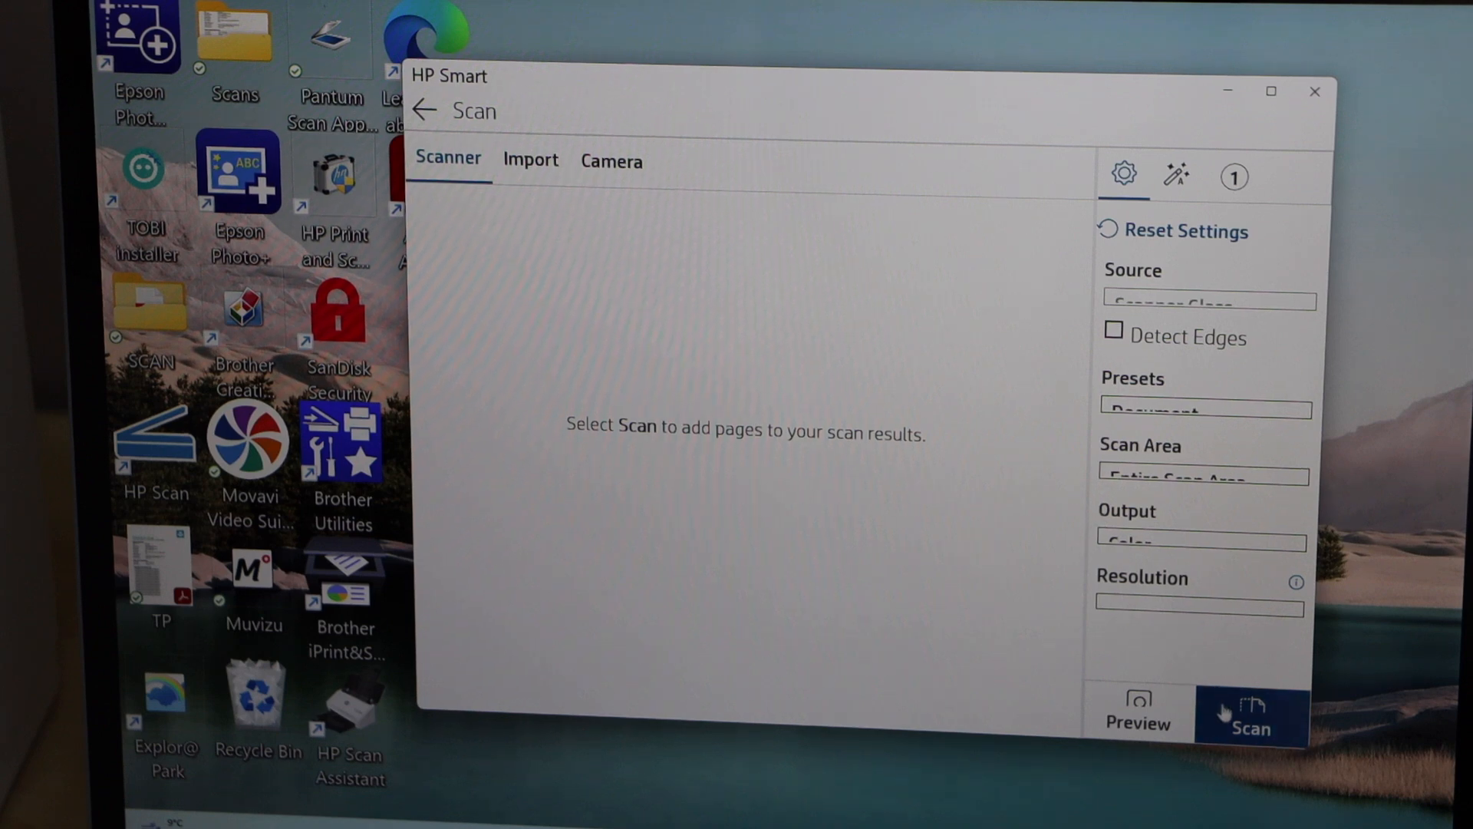
click(1252, 715)
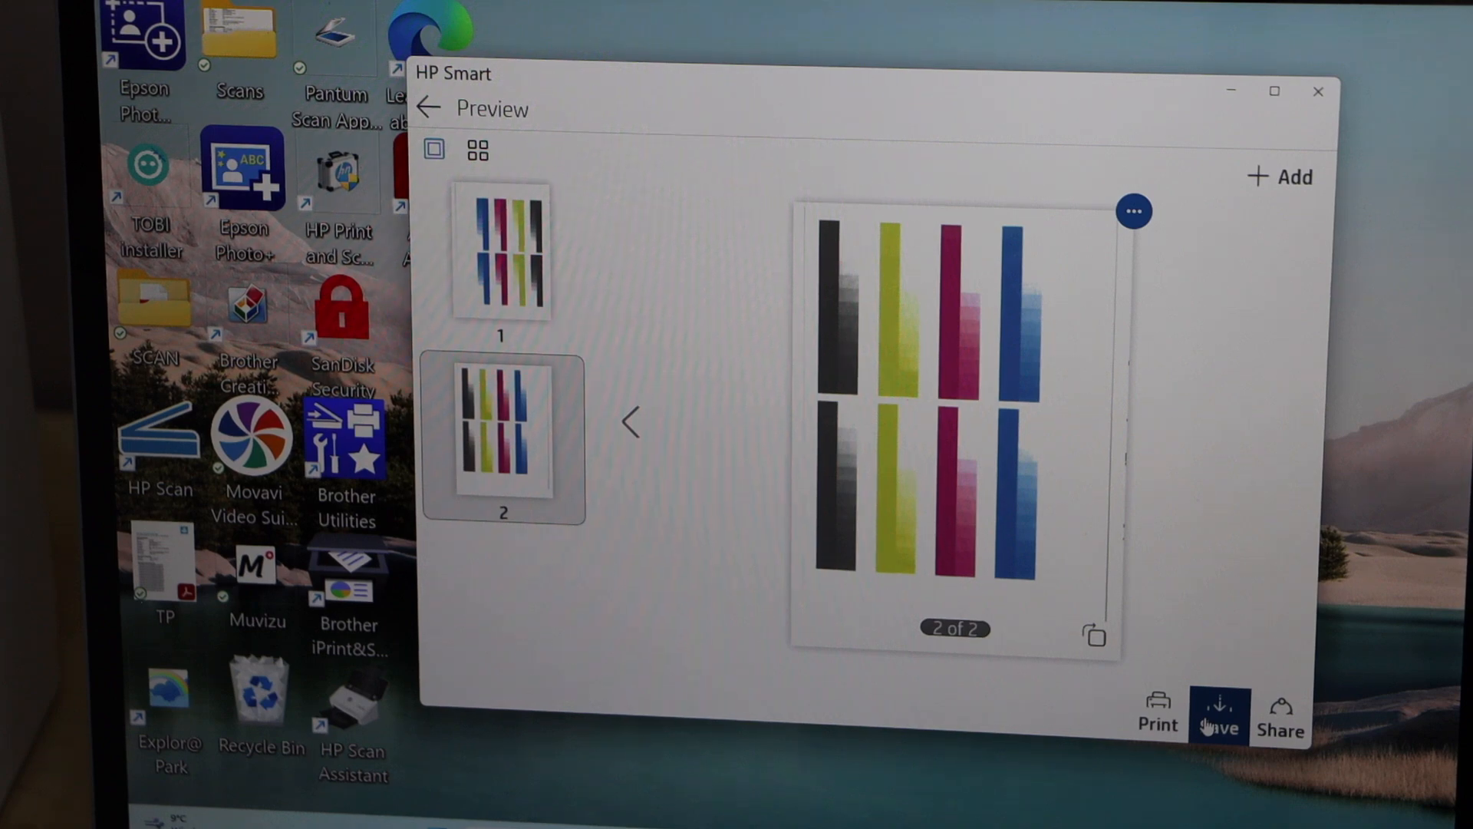
click(1219, 712)
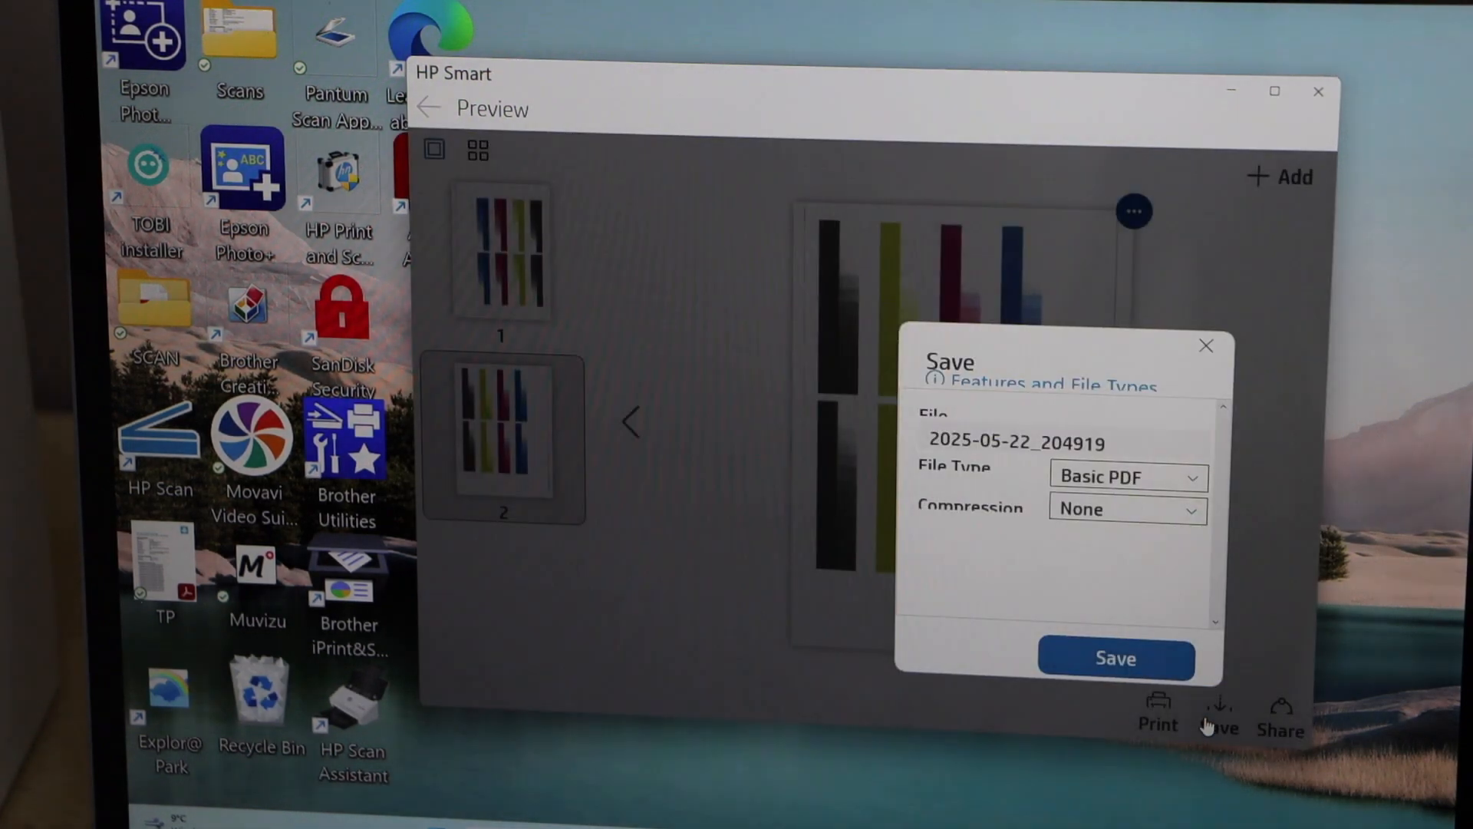
- Save the scan as Basic PDF 2025-05-22_204919.pdf in the Desktop SCAN folder
click(1062, 442)
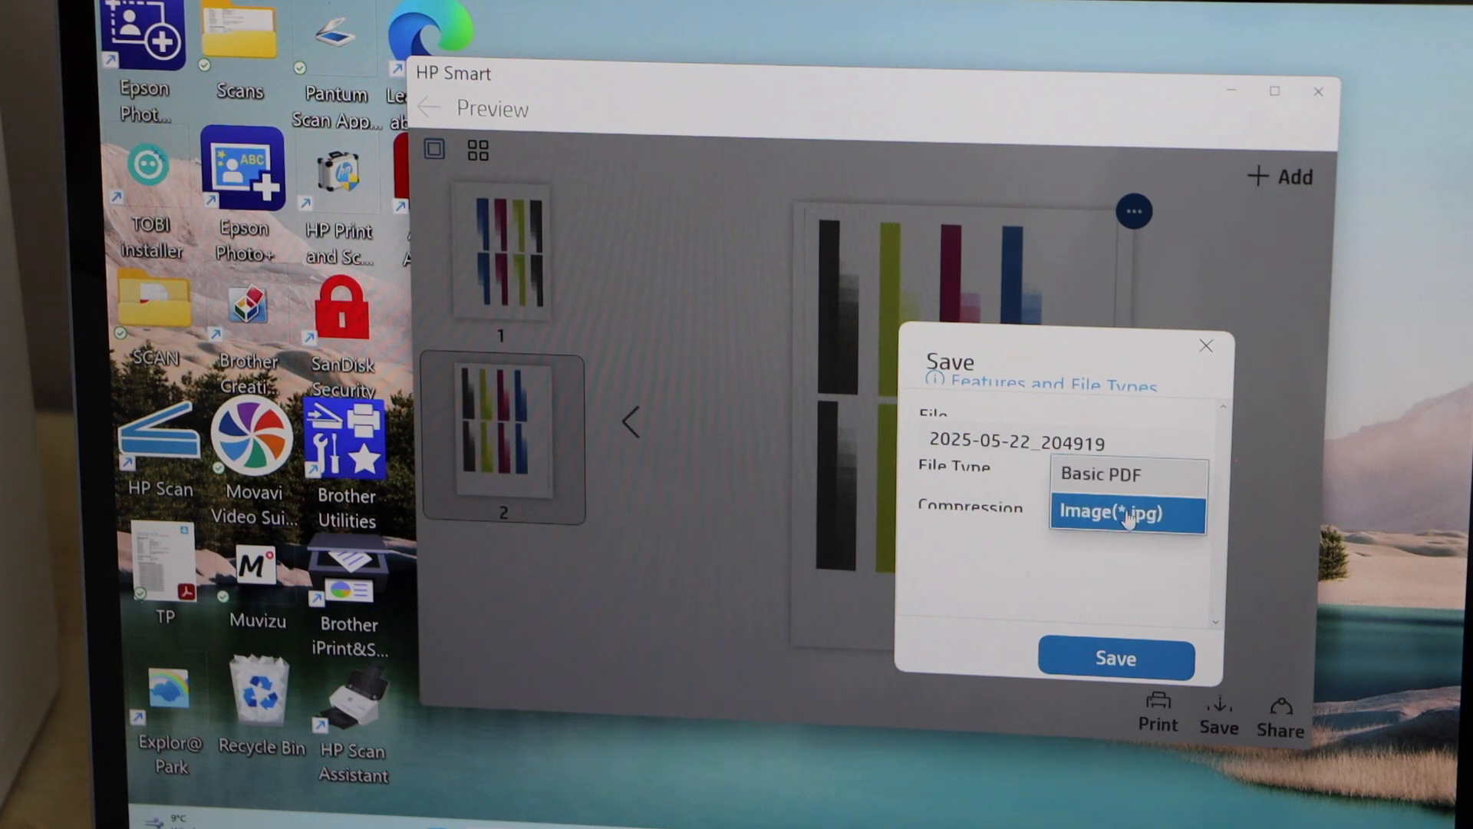
click(1112, 473)
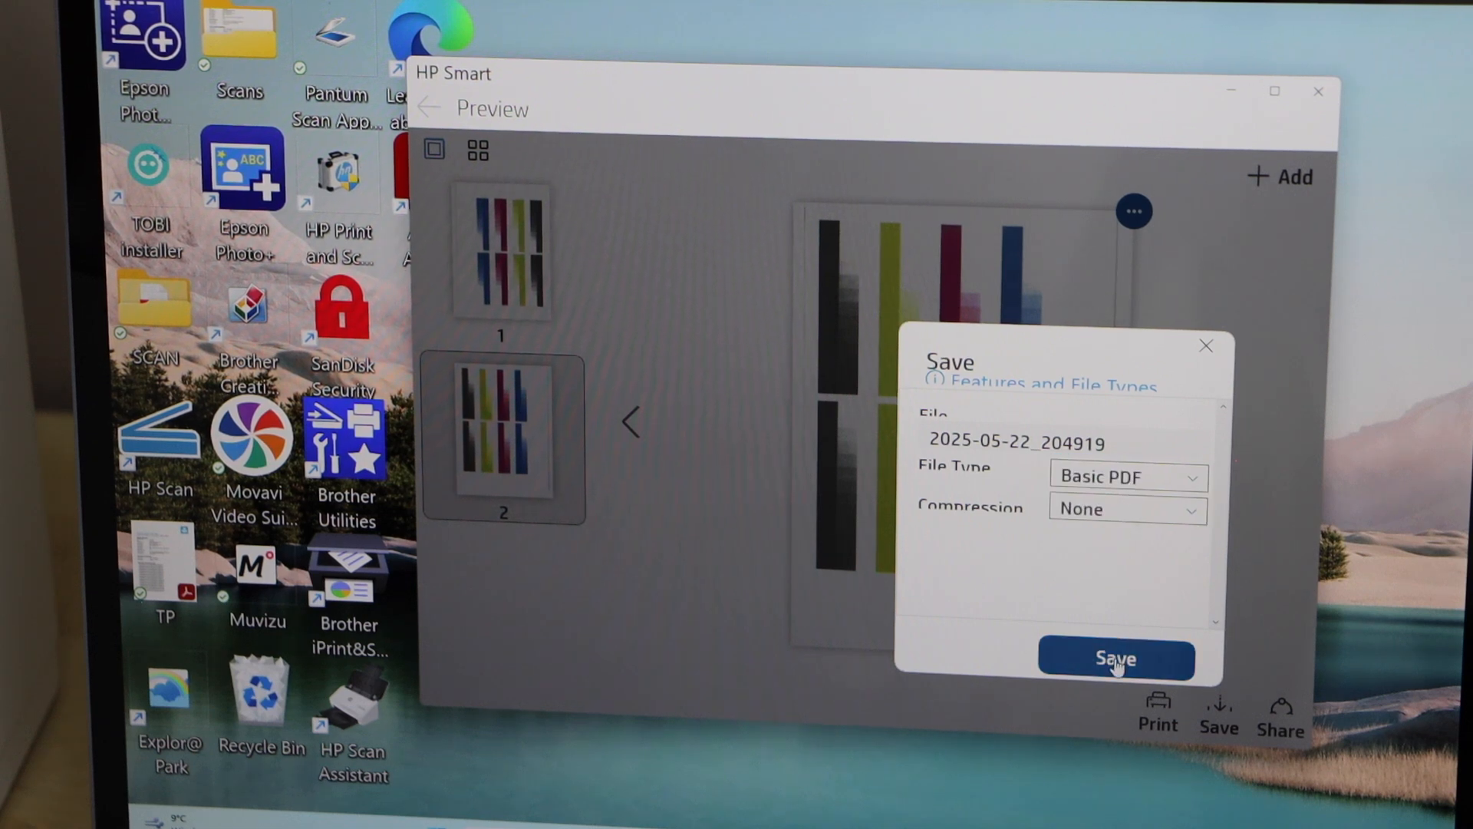
click(1117, 657)
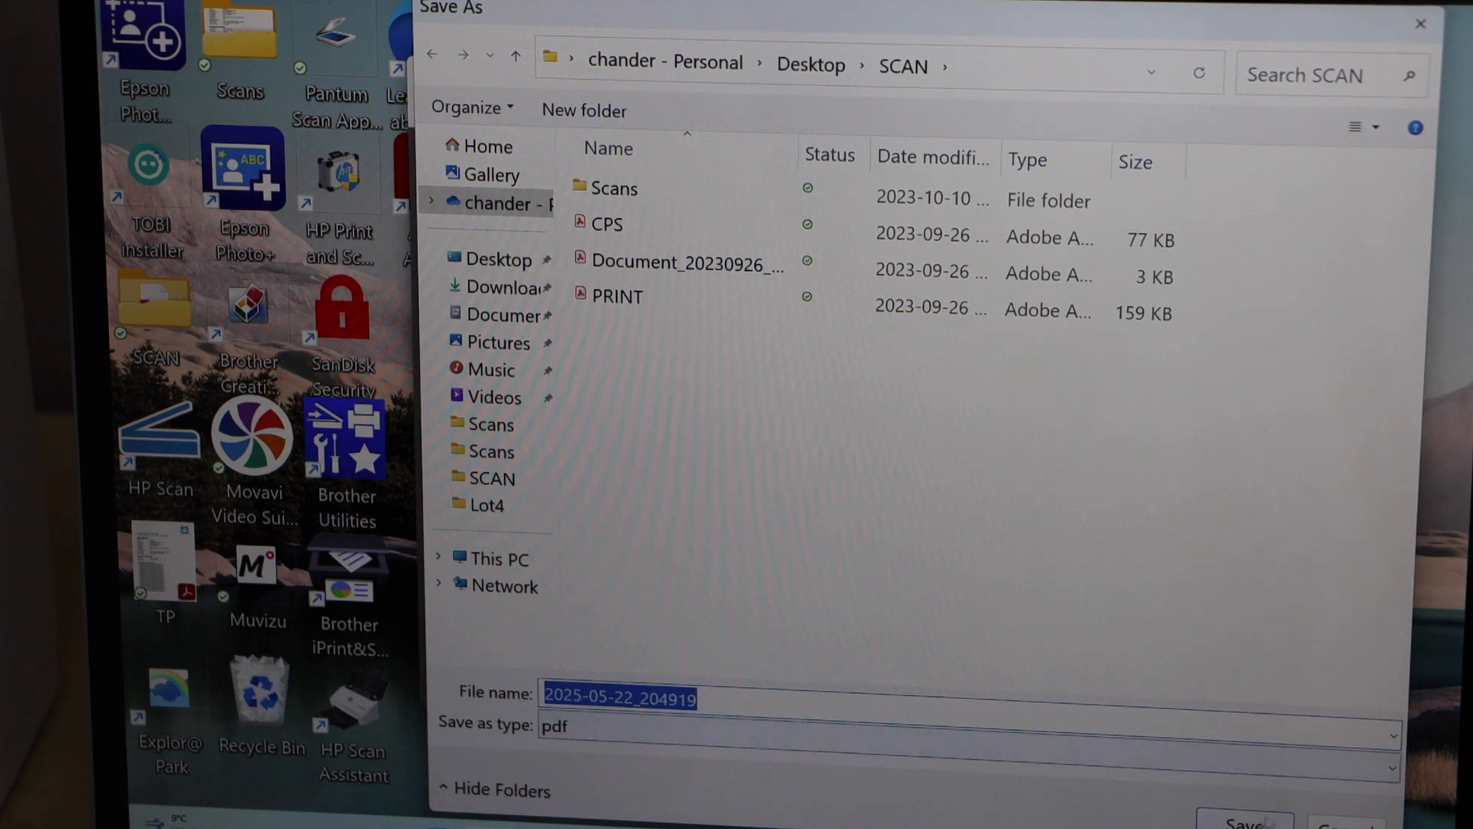
click(1243, 822)
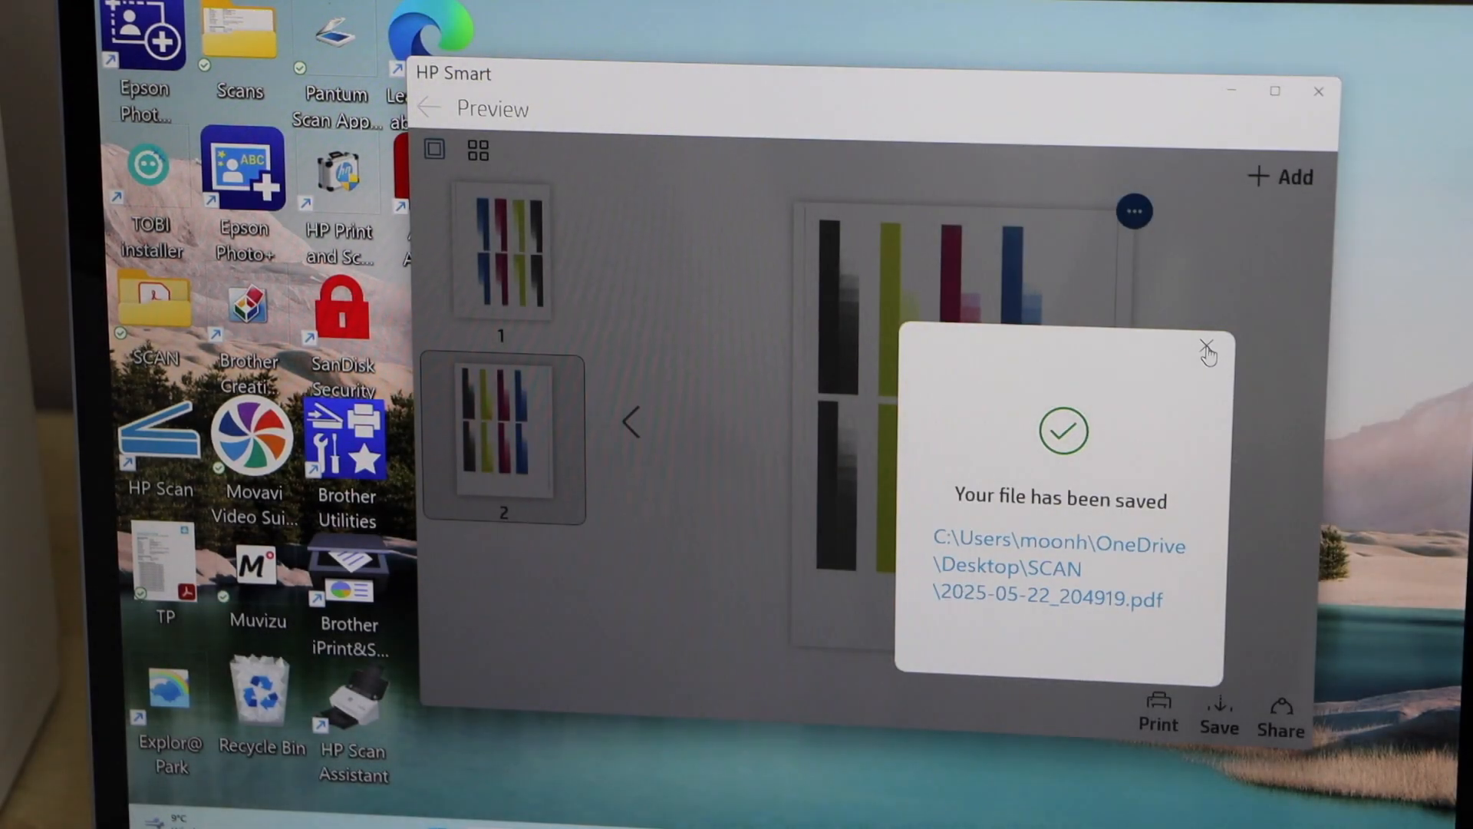
click(1207, 346)
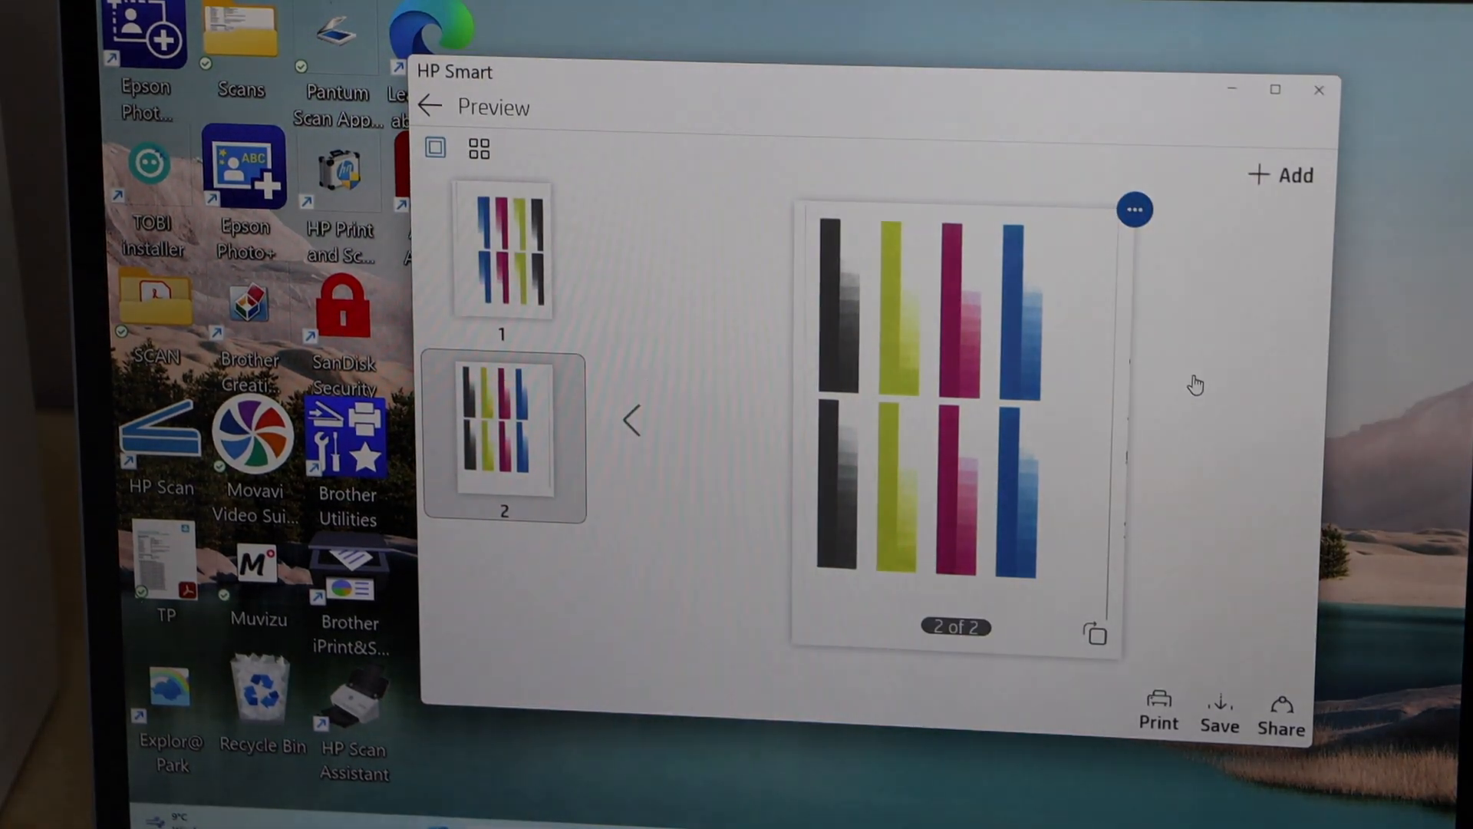